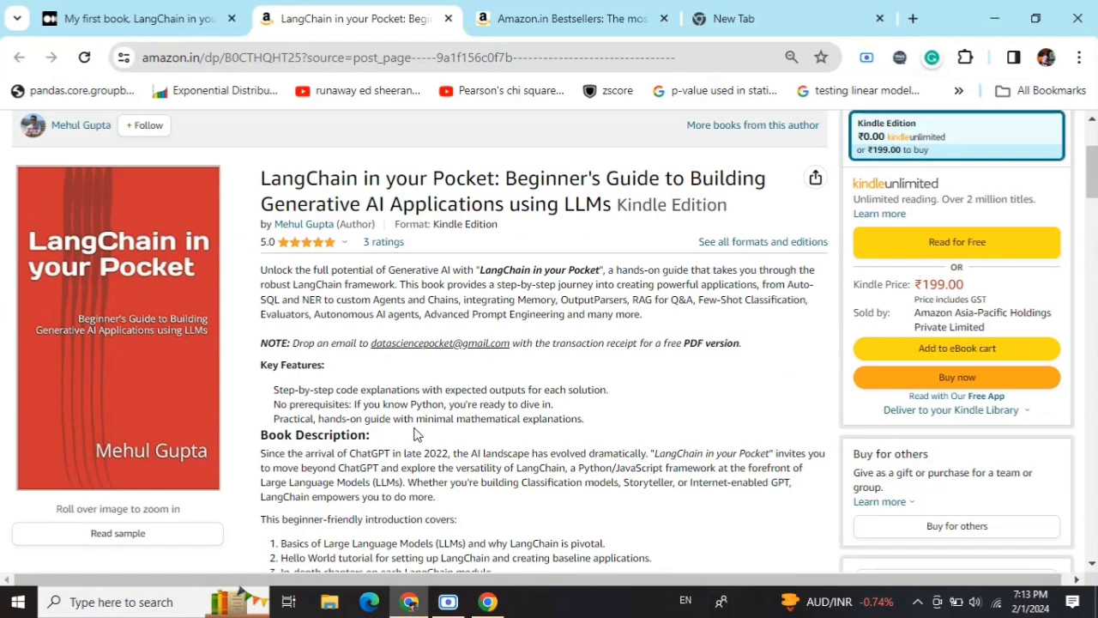
# Bring up the Amazon.in Bestsellers listing in Chrome.
pyautogui.click(570, 17)
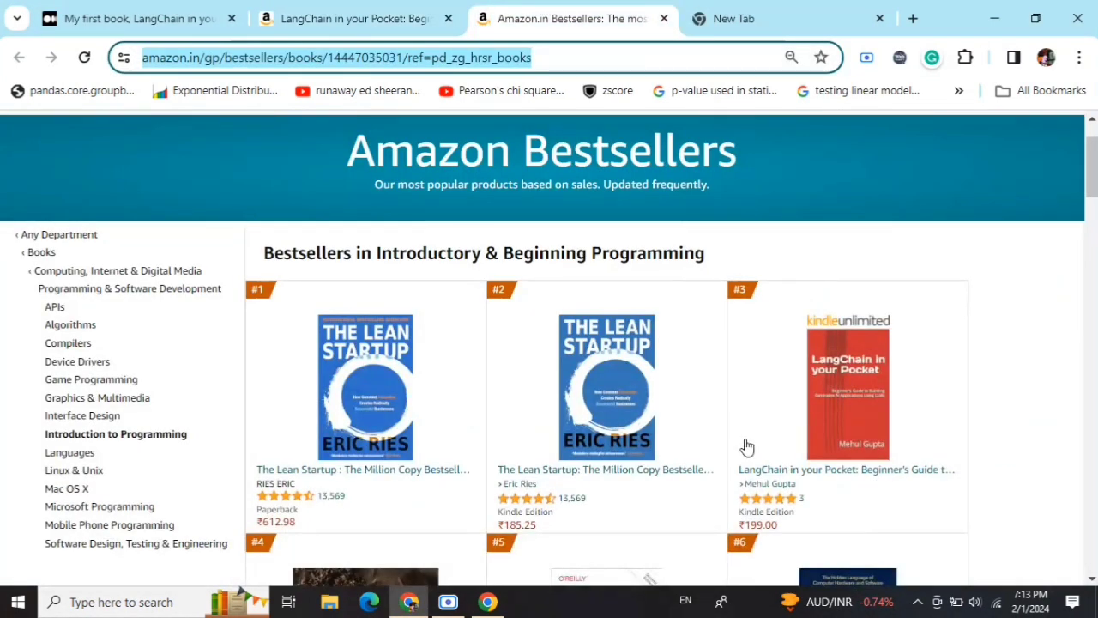
pyautogui.moveTo(918, 285)
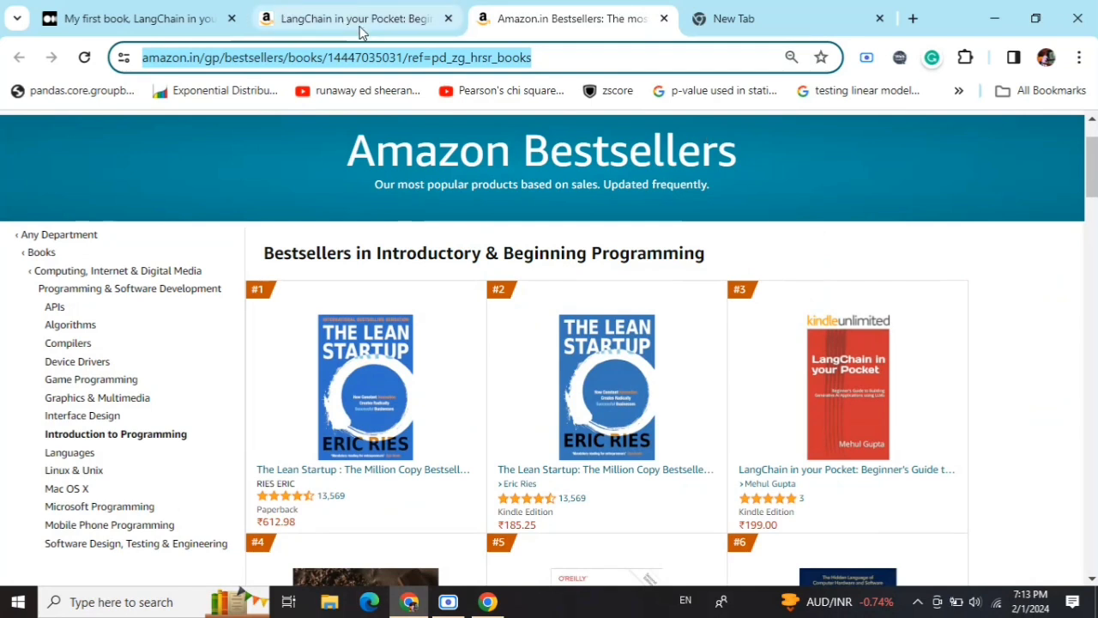
pyautogui.moveTo(357, 18)
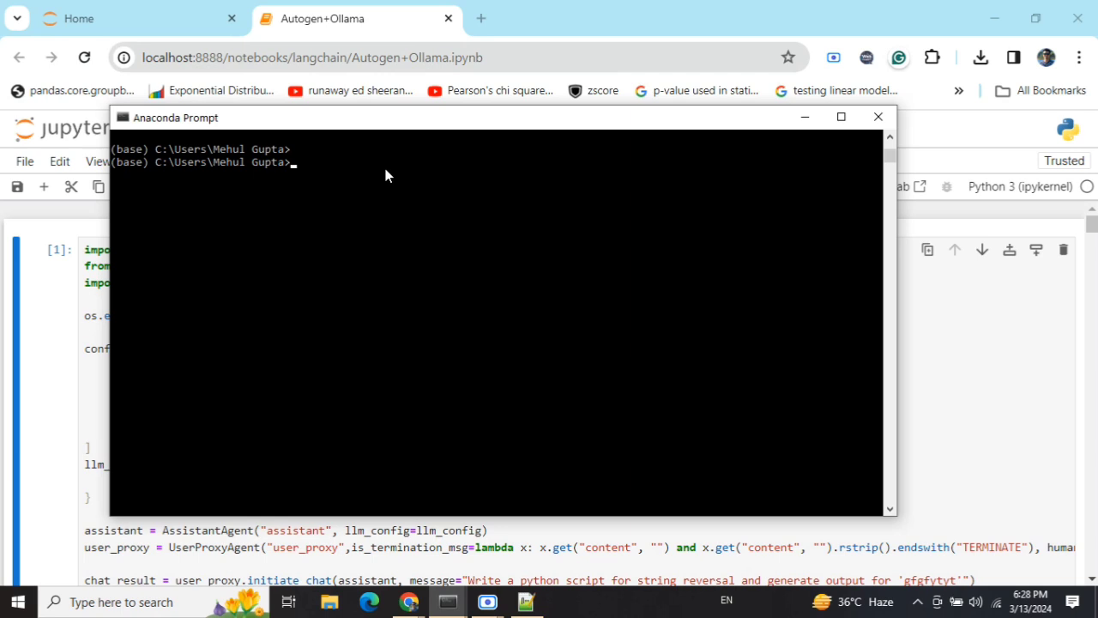
# Enter the command litellm --model ollama/llama2 in the Anaconda Prompt.
pyautogui.write('litellm --mo')
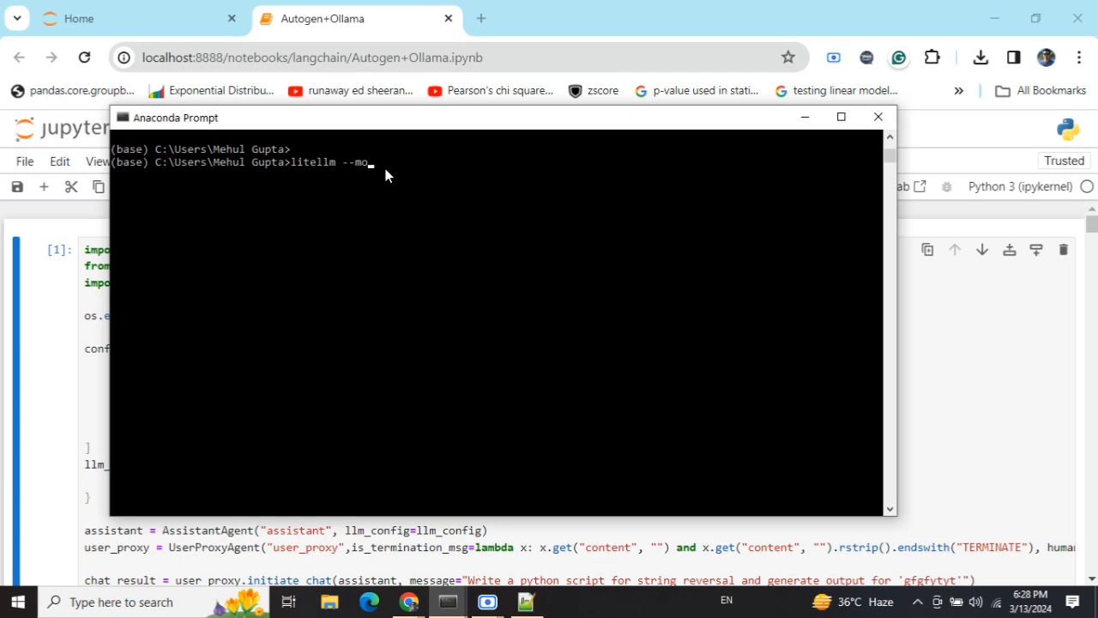
pyautogui.write('del ollama')
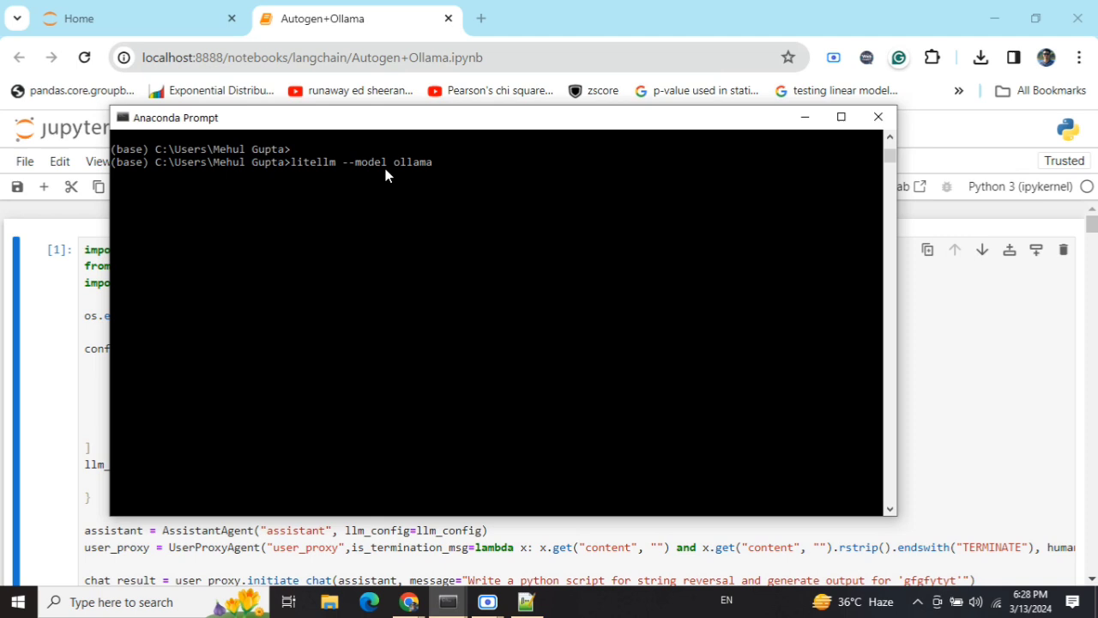
pyautogui.write('/llama2')
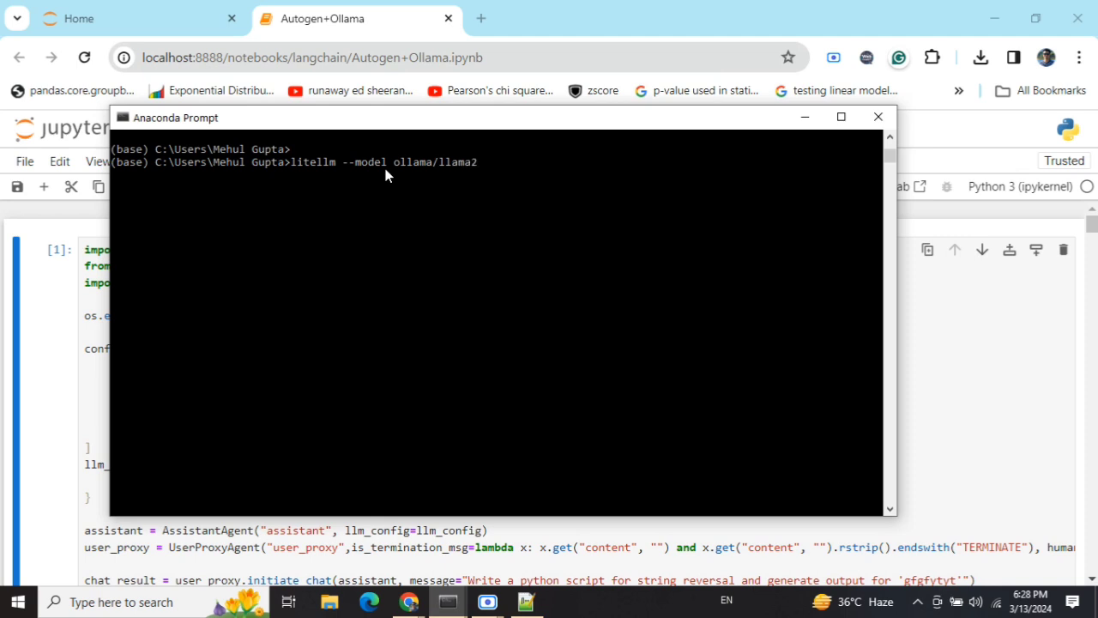
pyautogui.moveTo(425, 161)
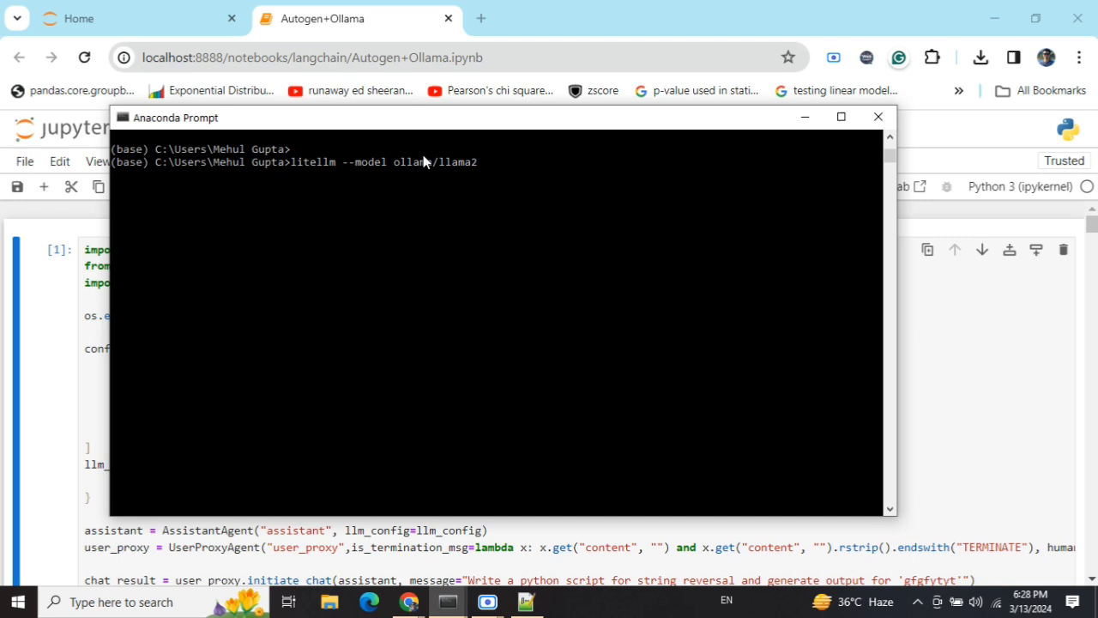
pyautogui.moveTo(479, 164)
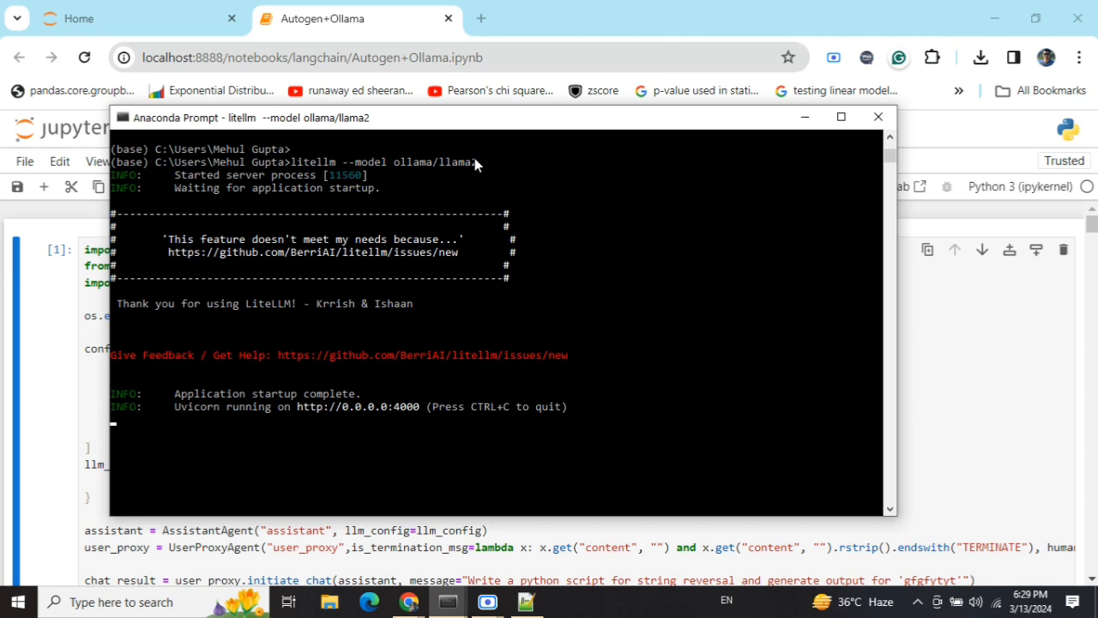
pyautogui.moveTo(312, 418)
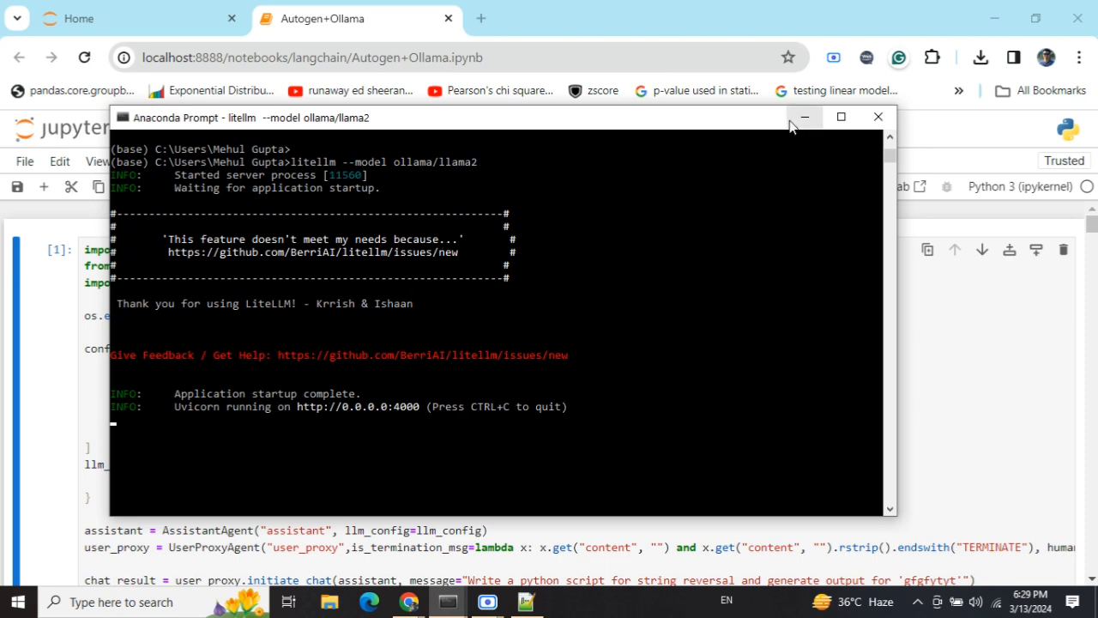
# Minimize the proxy window and run the Autogen cell pointing at the localhost:4000 endpoint.
pyautogui.click(803, 117)
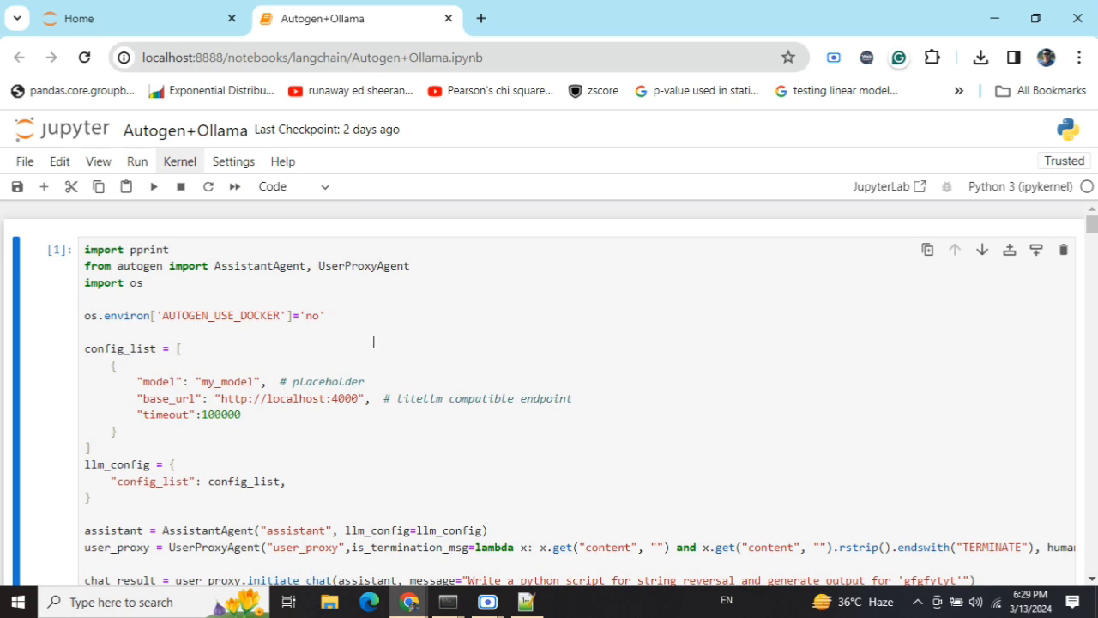
pyautogui.scroll(-3)
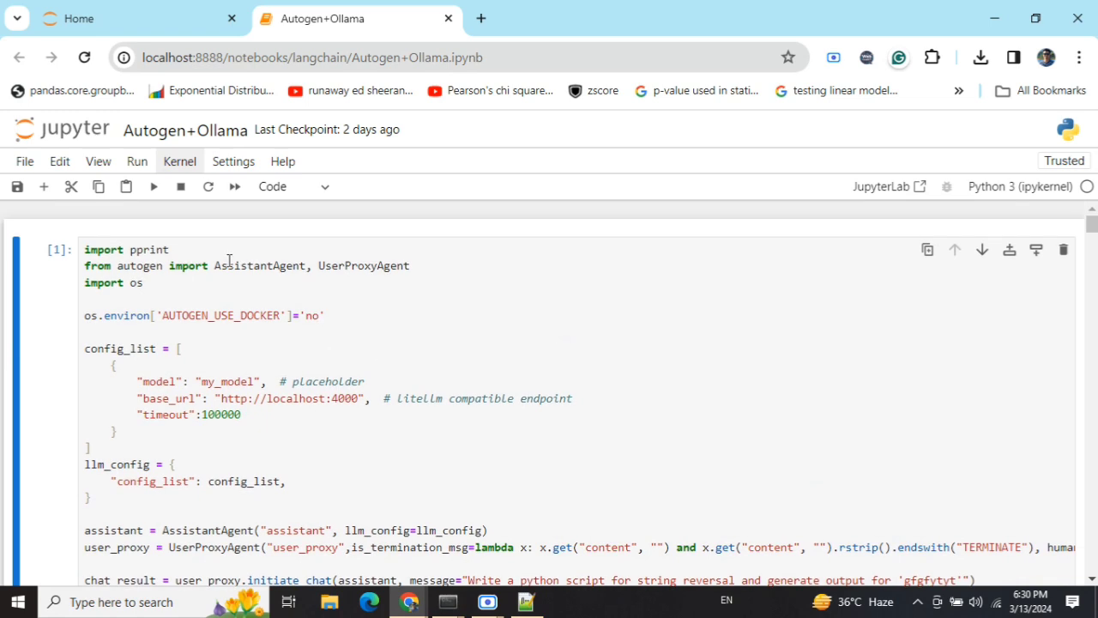
pyautogui.moveTo(229, 261)
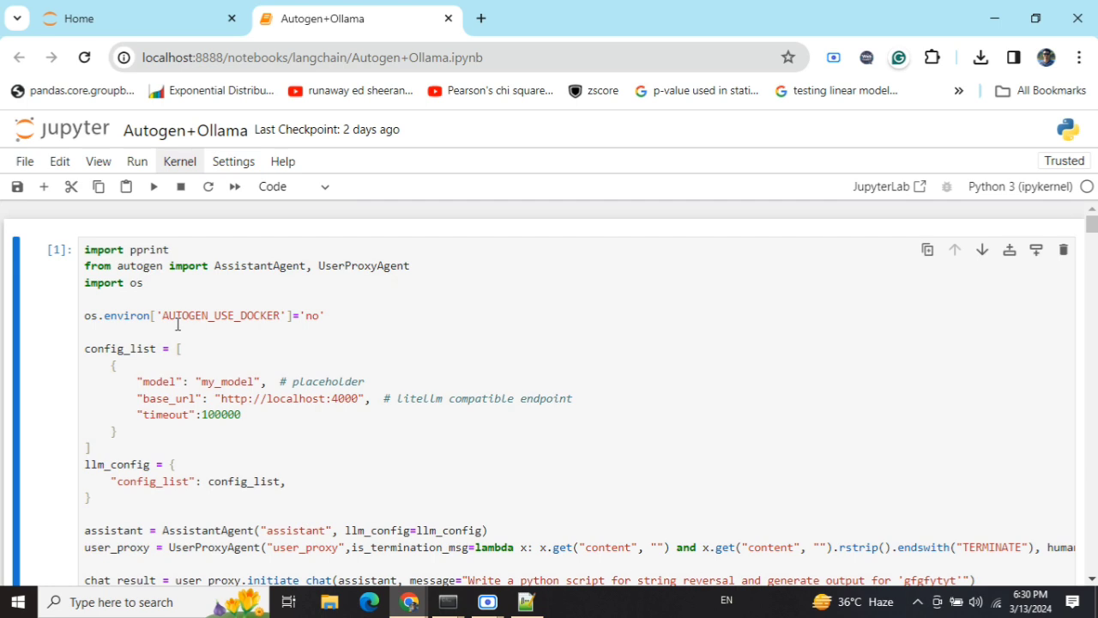
pyautogui.moveTo(185, 398)
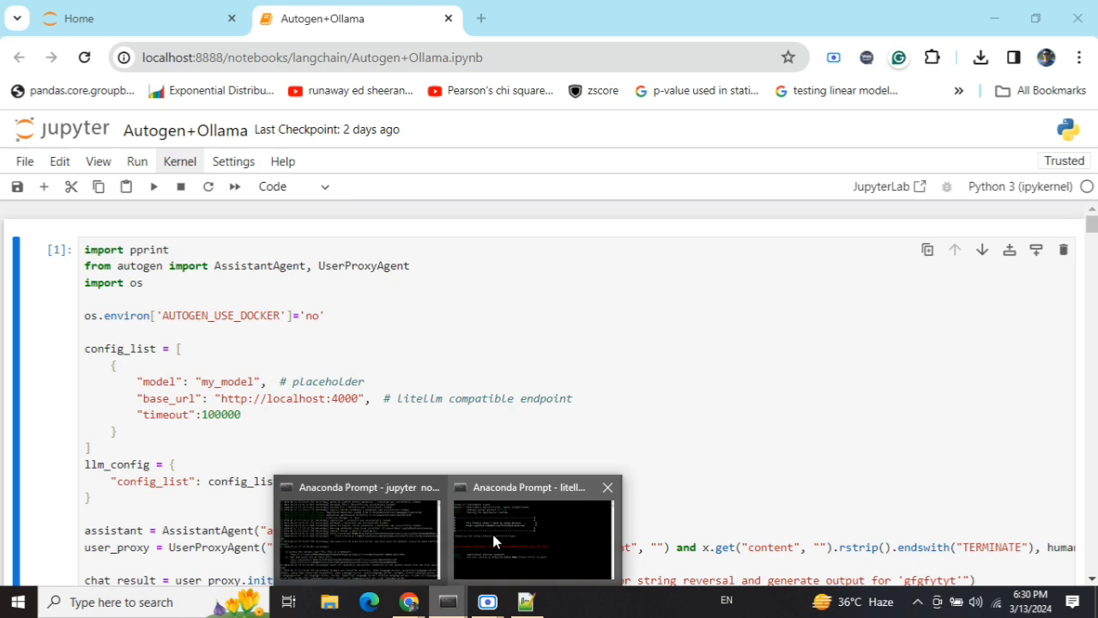
pyautogui.click(532, 535)
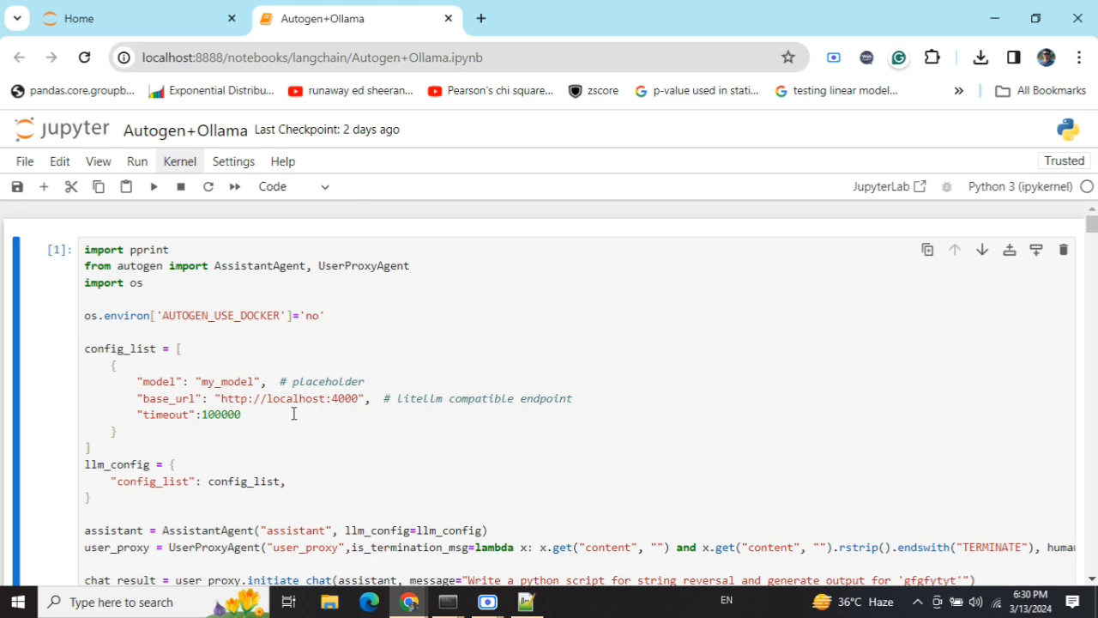
pyautogui.moveTo(259, 414)
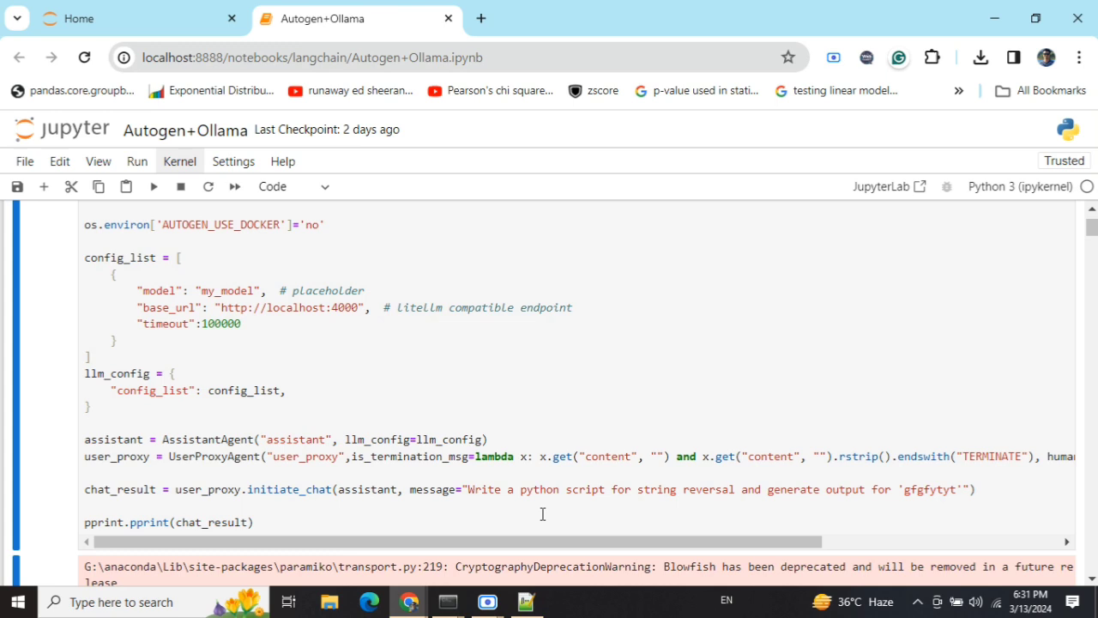
# Scroll through the cell output to the assistant's Python string-reversal reply.
pyautogui.hscroll(3)
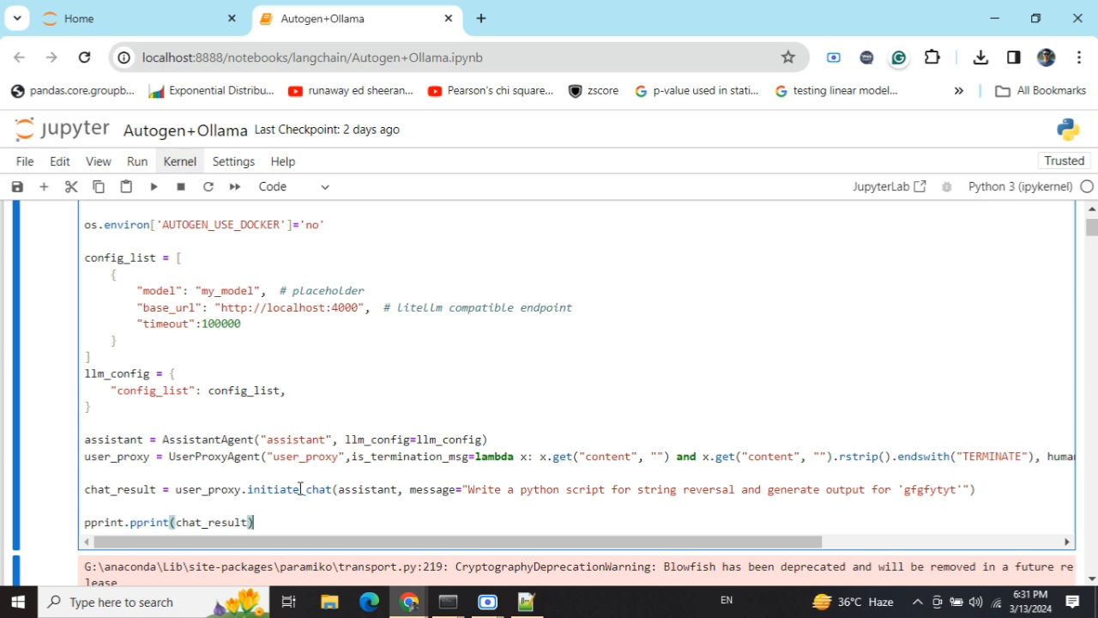
pyautogui.moveTo(359, 530)
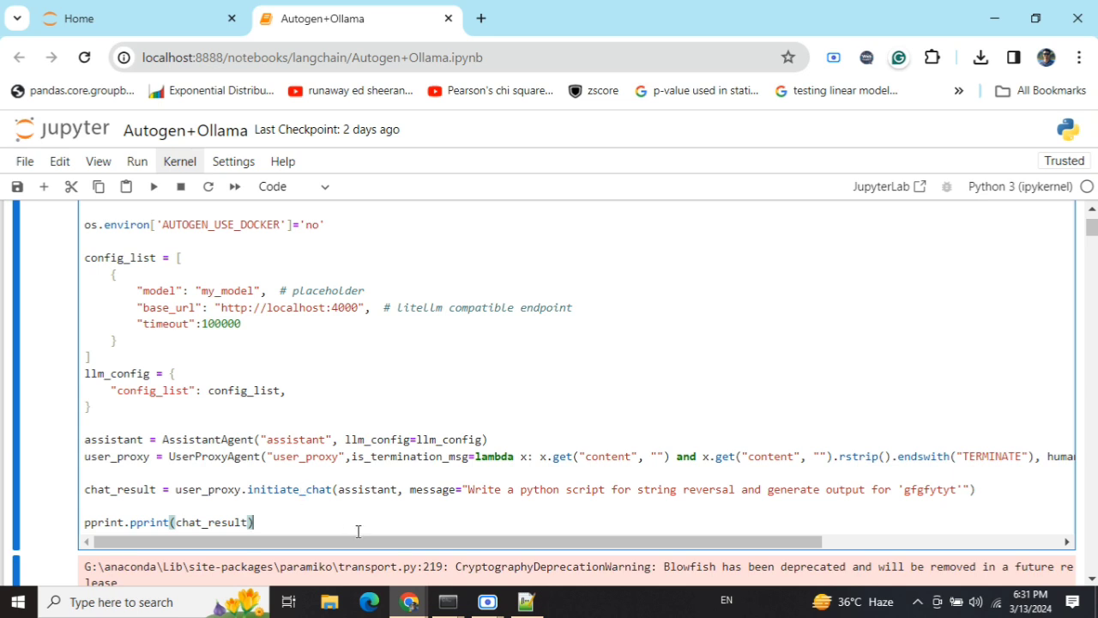
pyautogui.hscroll(3)
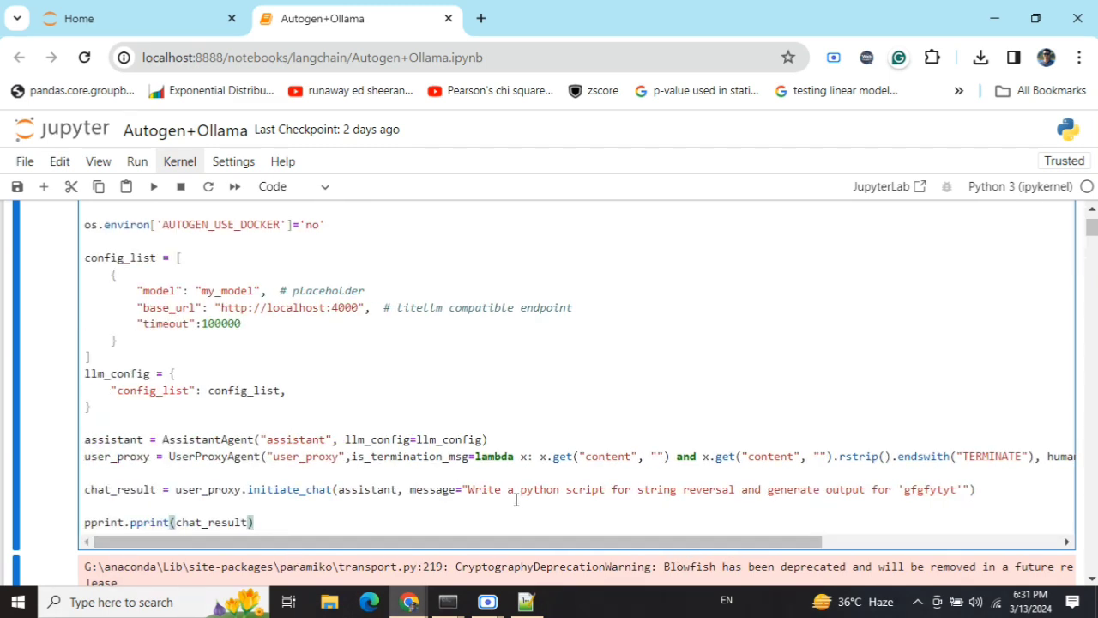
pyautogui.moveTo(676, 500)
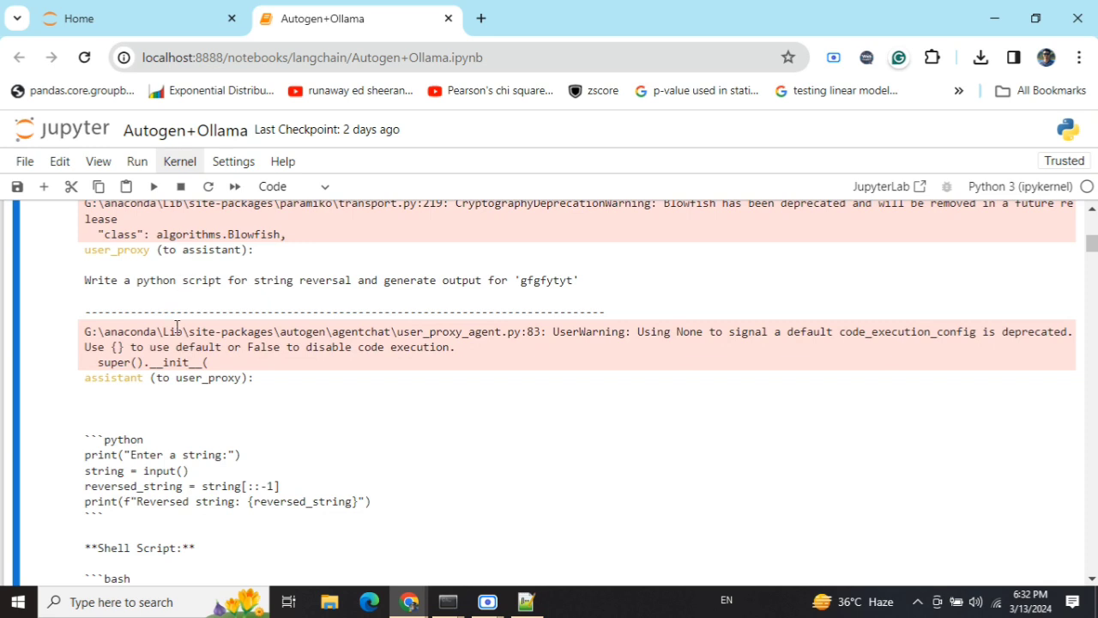
pyautogui.scroll(-3)
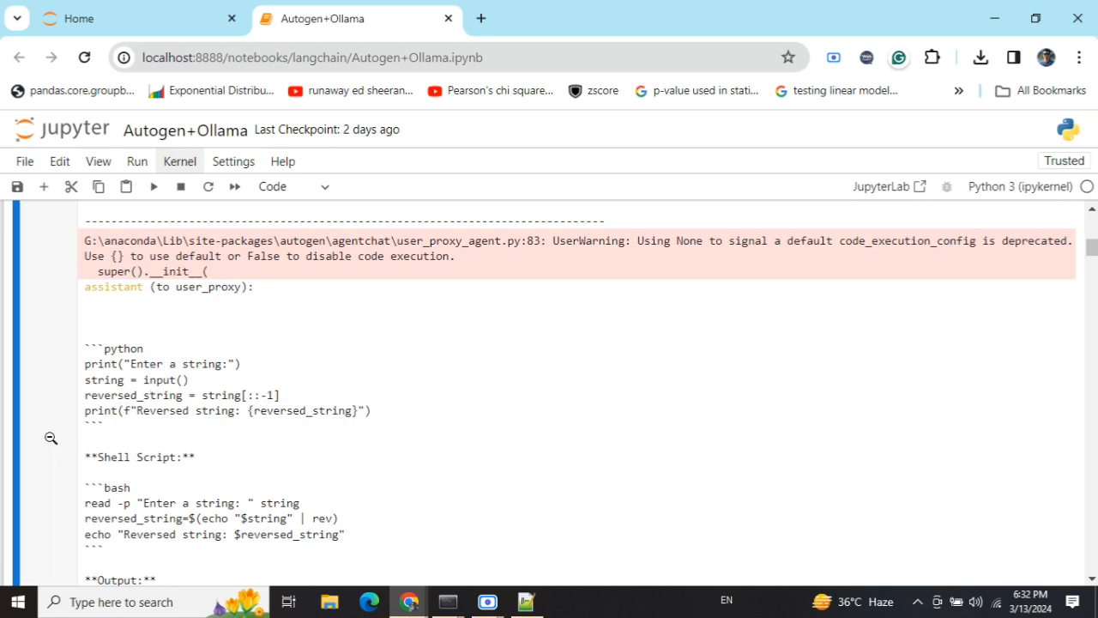
pyautogui.scroll(-3)
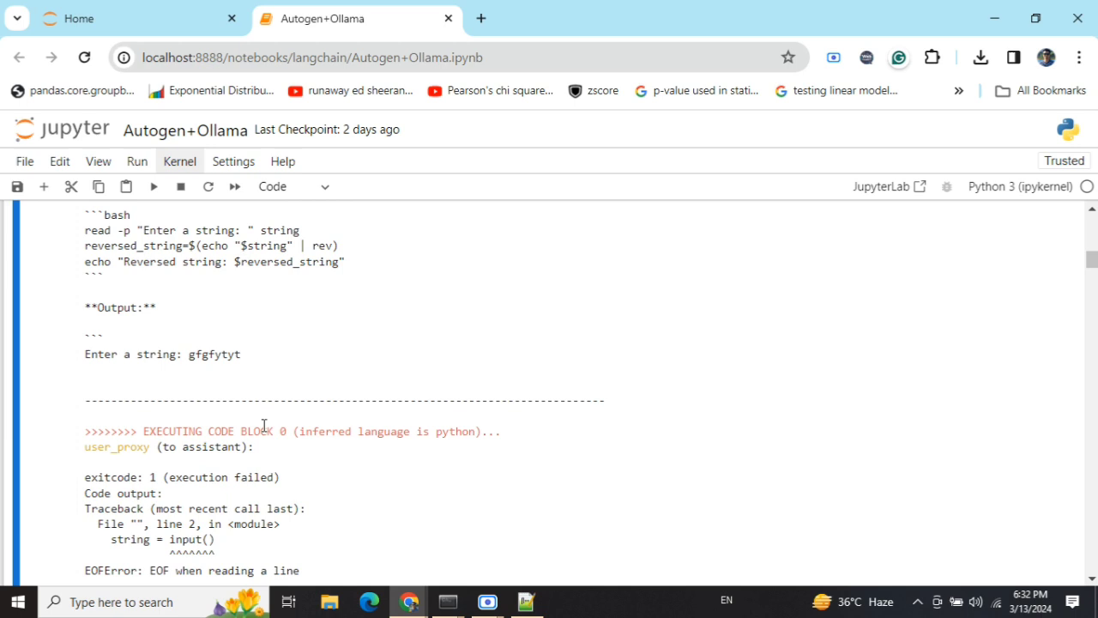
pyautogui.moveTo(288, 425)
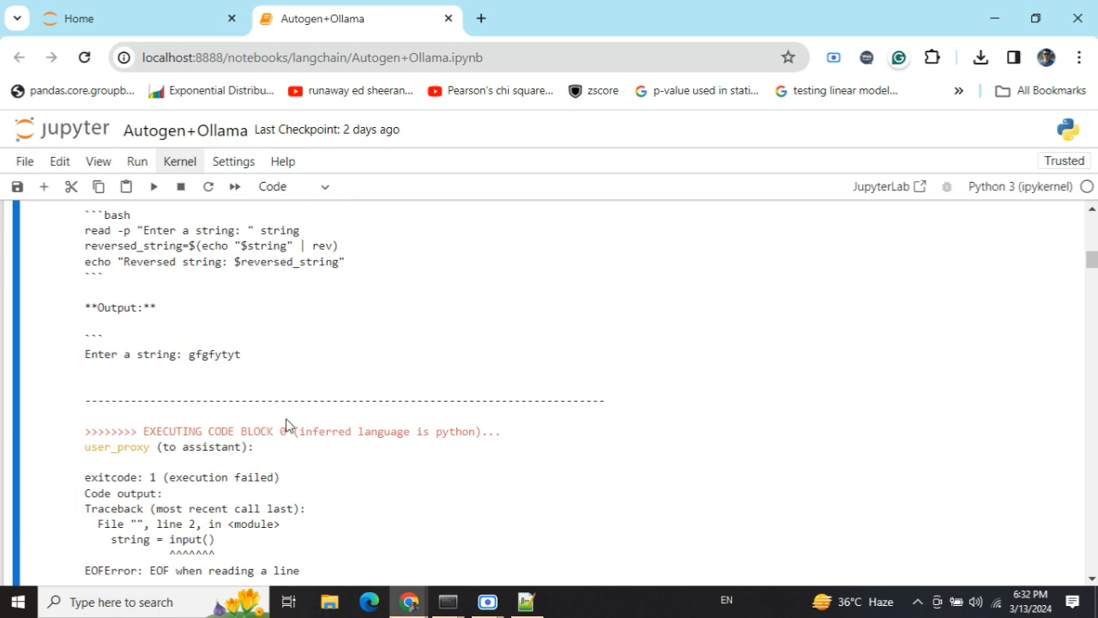
pyautogui.moveTo(515, 432)
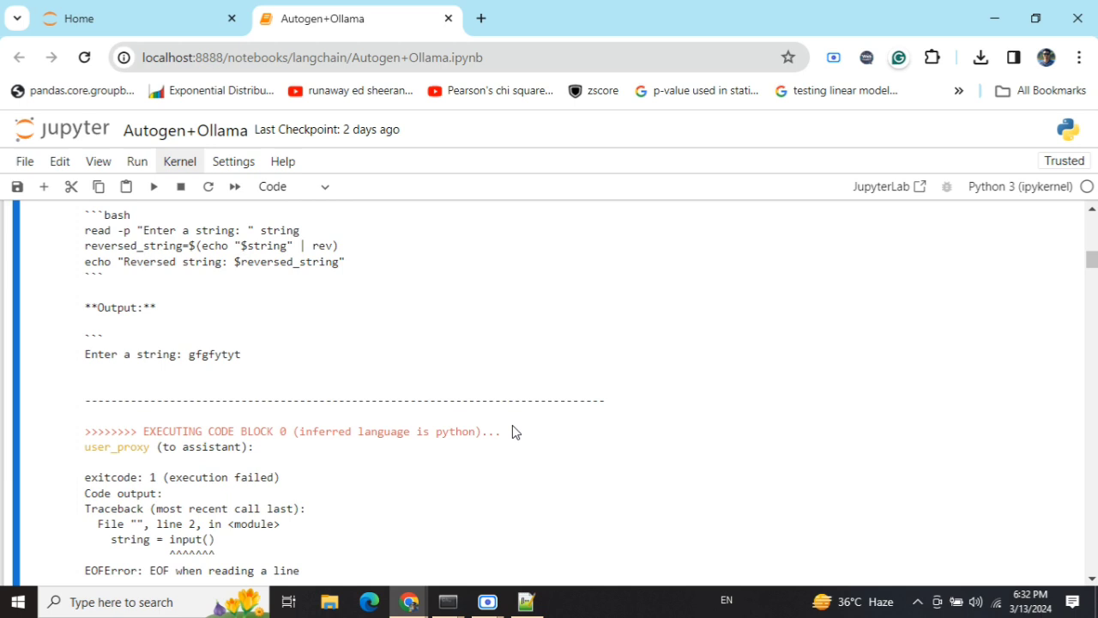
pyautogui.scroll(-3)
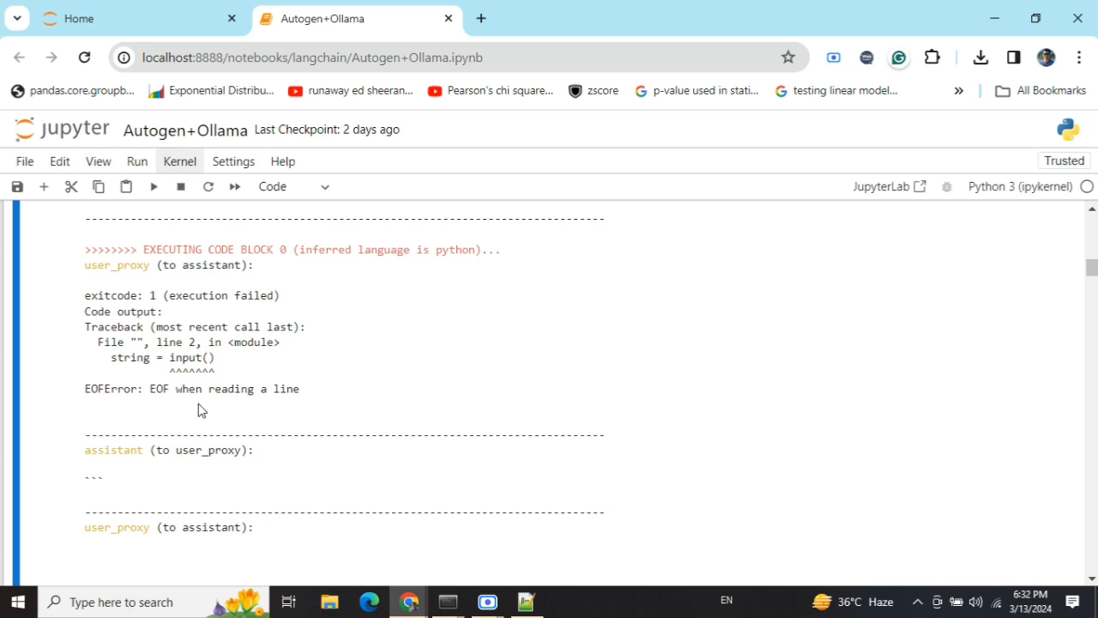
pyautogui.scroll(-3)
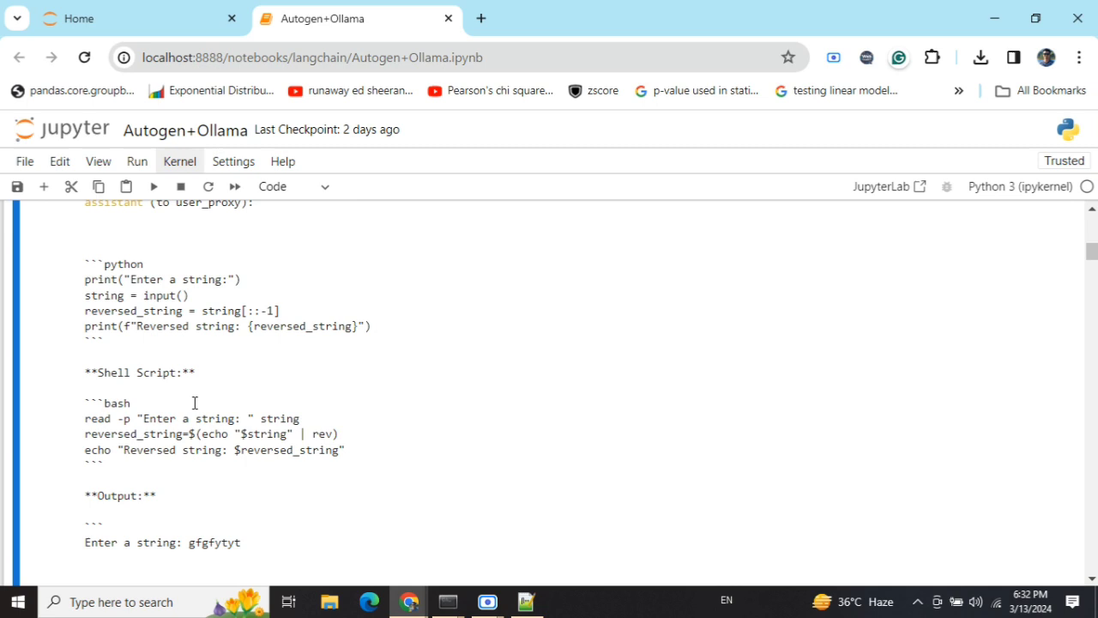